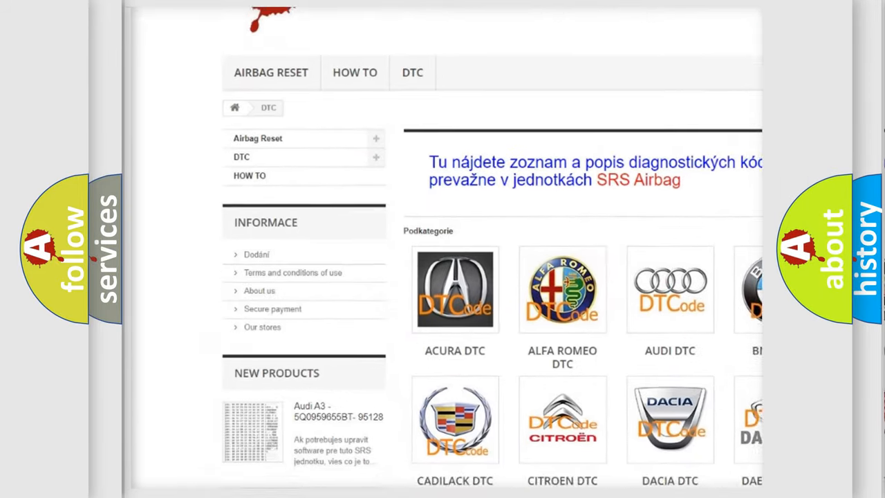
scroll(down, 3)
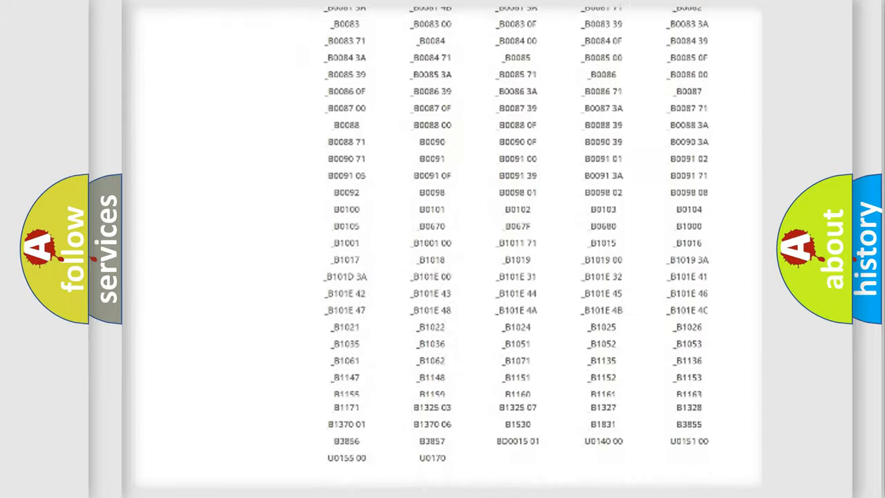
scroll(down, 3)
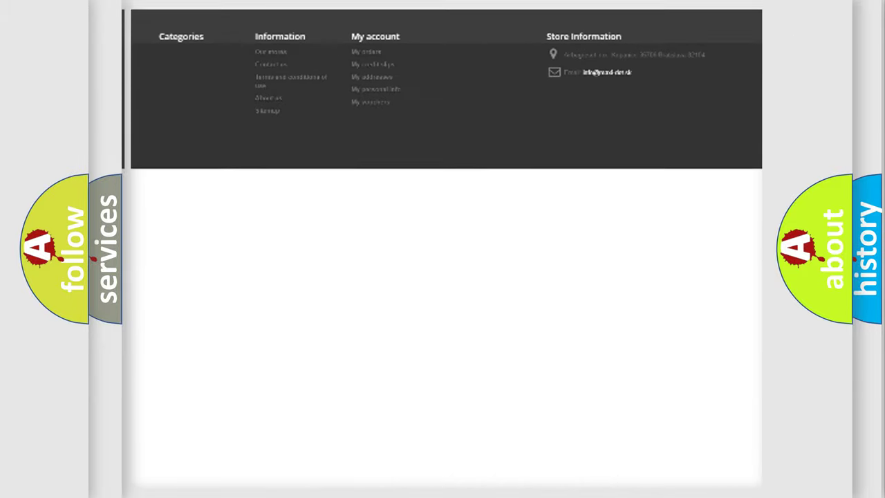
scroll(up, 3)
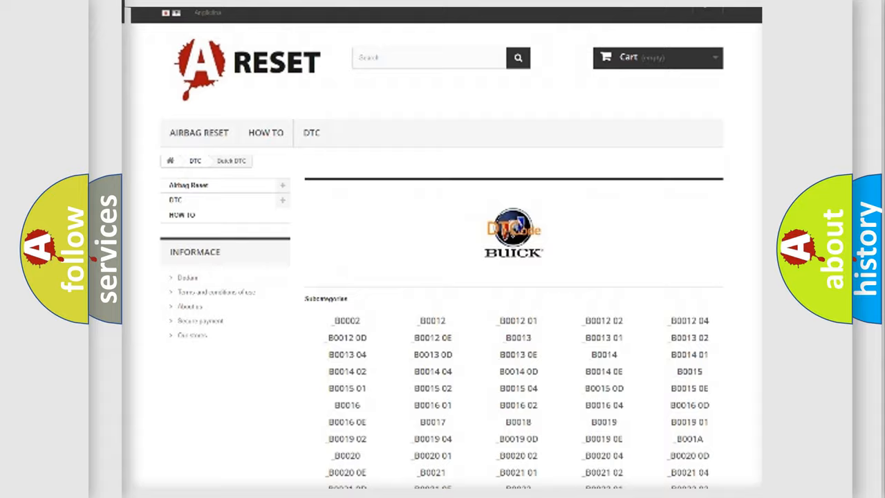